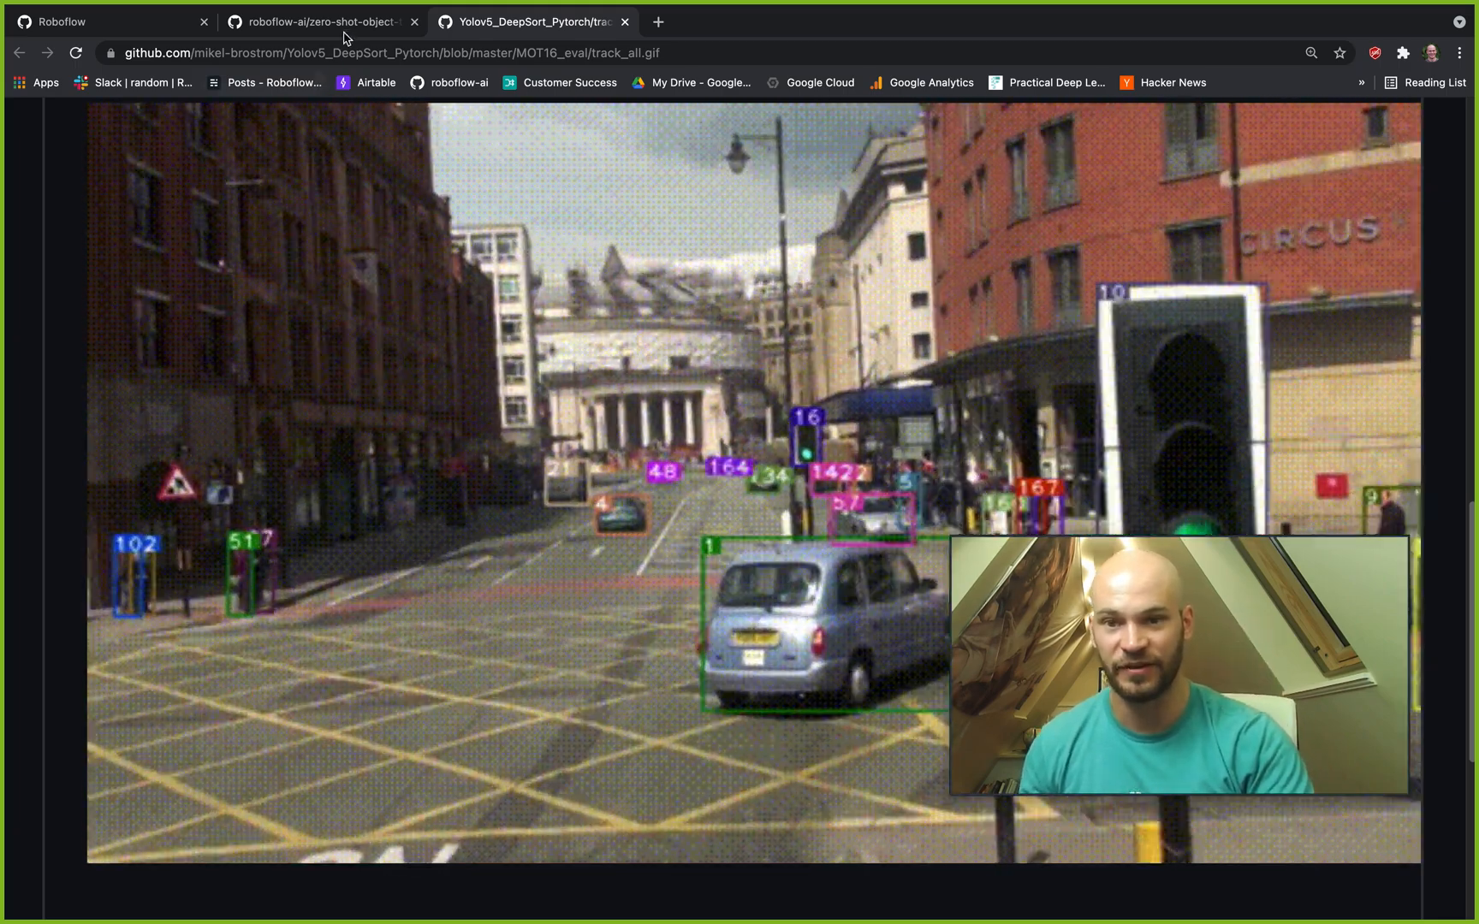
Switch to the roboflow-ai/zero-shot-object-tracking repository tab showing its main page.
{"action": "left_click", "coordinate": [320, 20]}
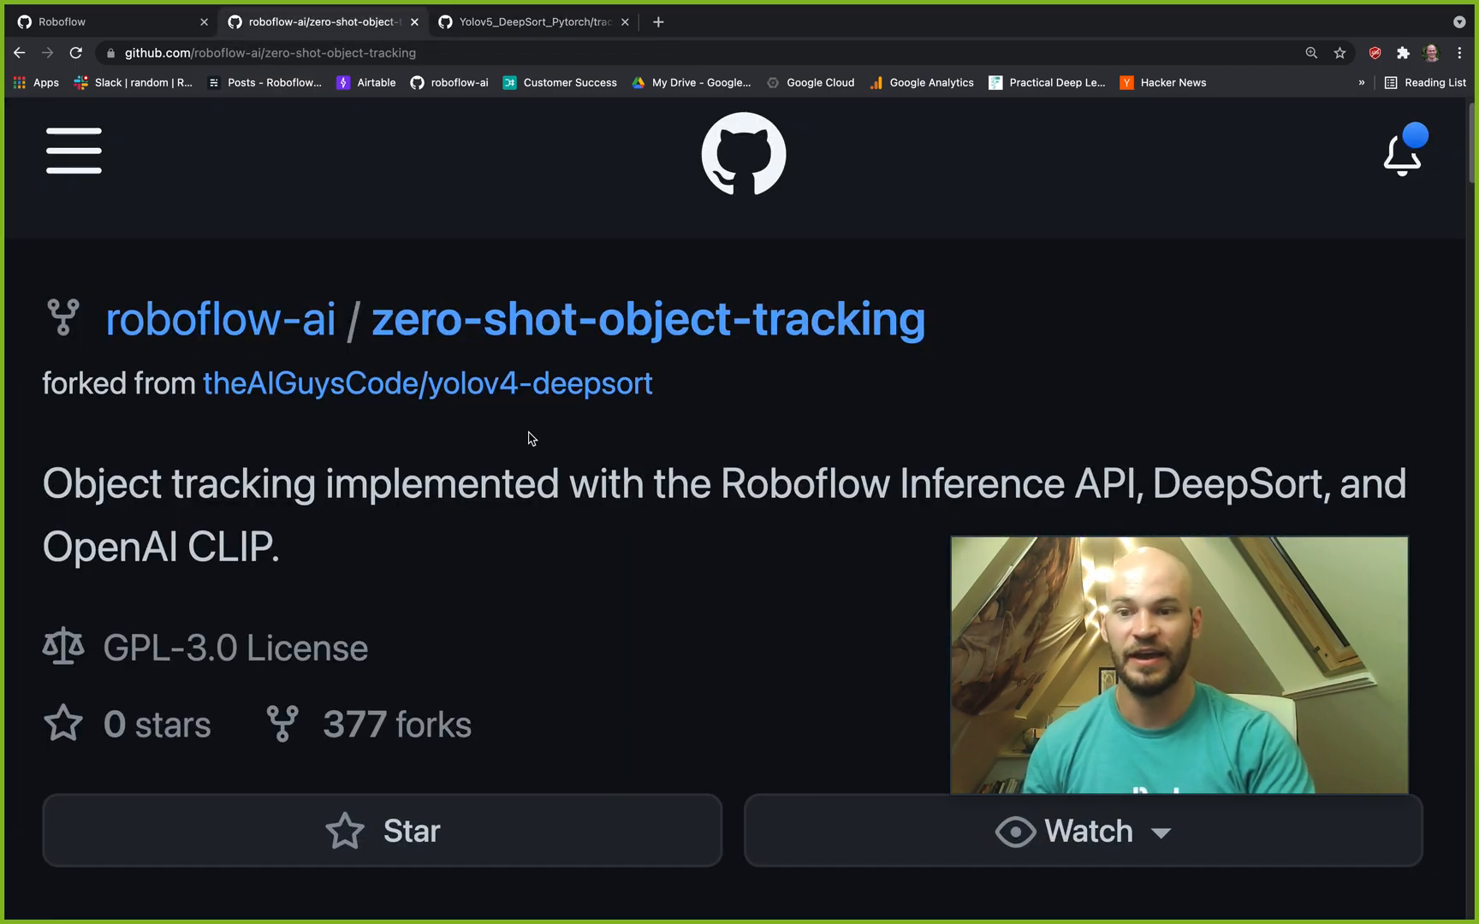
{"action": "mouse_move", "coordinate": [529, 527]}
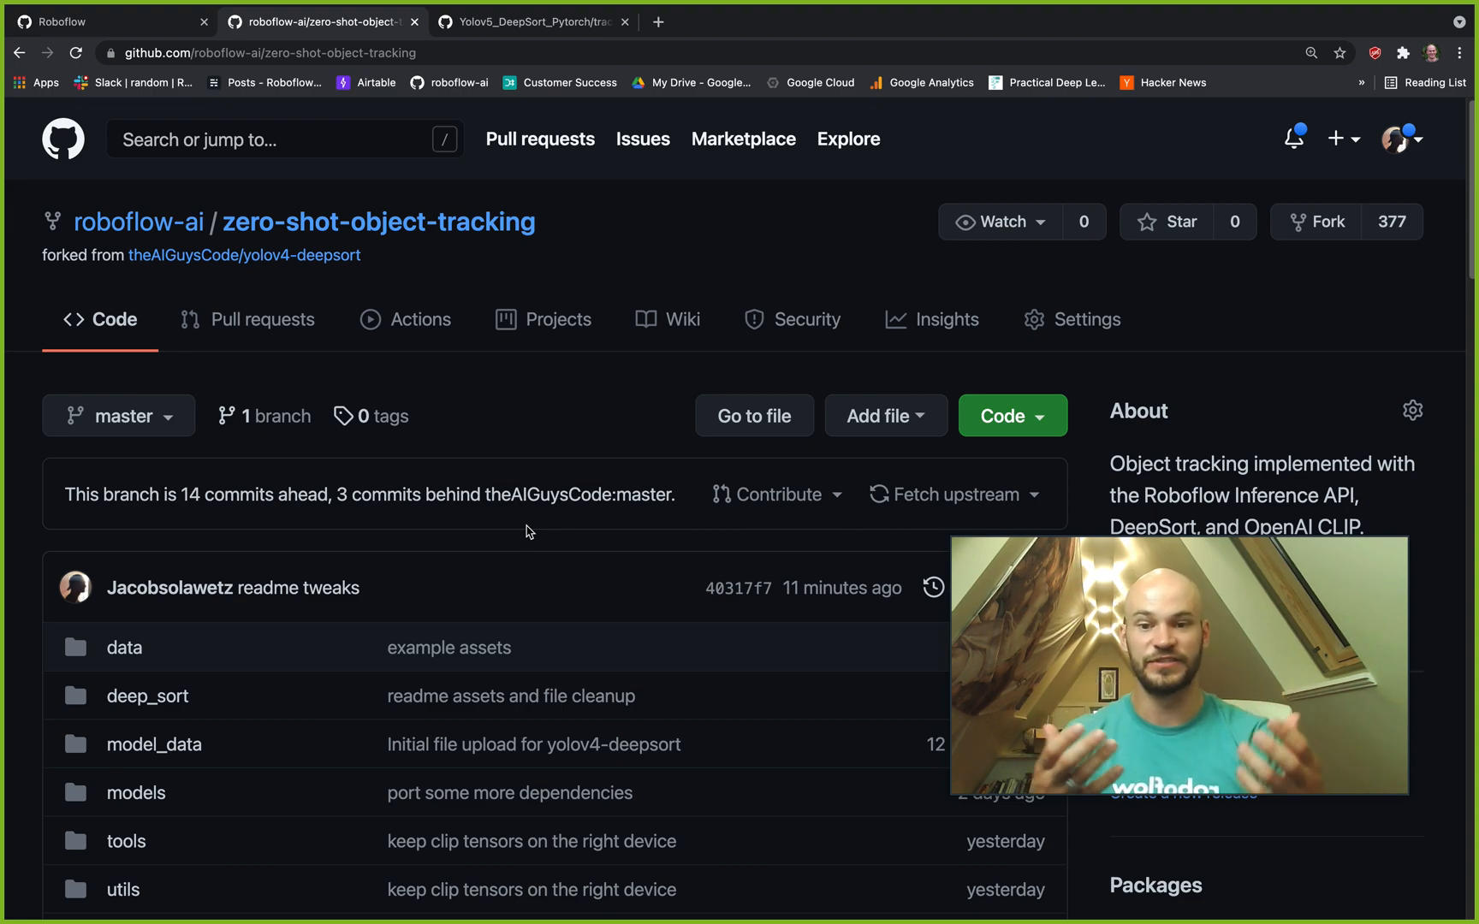
Scroll the README past the playing-card demo to Getting Started and the clone/install commands.
{"action": "scroll", "scroll_direction": "down", "scroll_amount": 3}
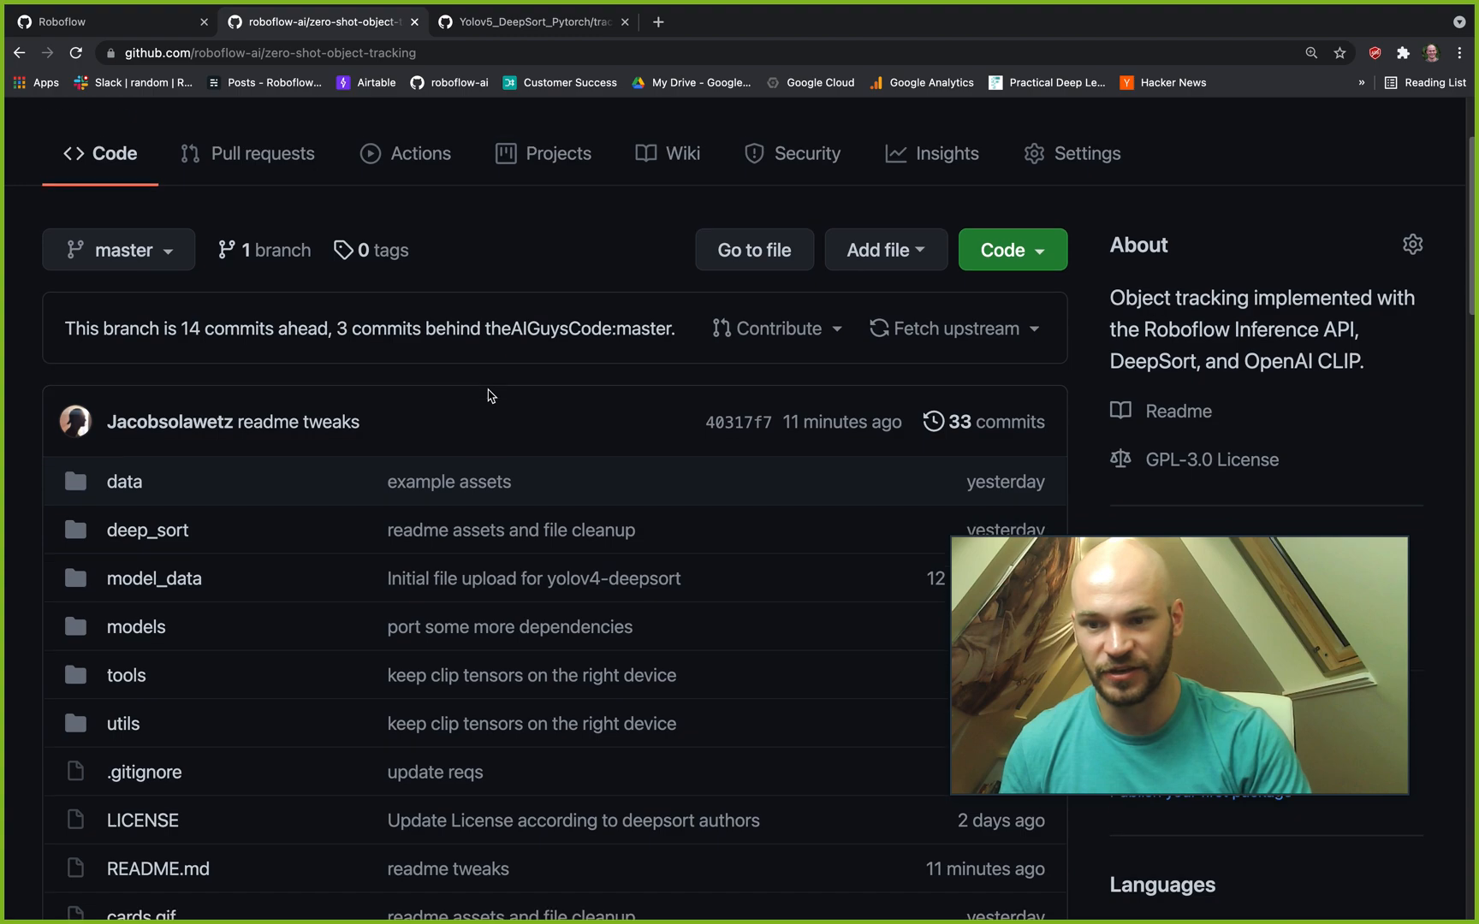
{"action": "scroll", "scroll_direction": "down", "scroll_amount": 3}
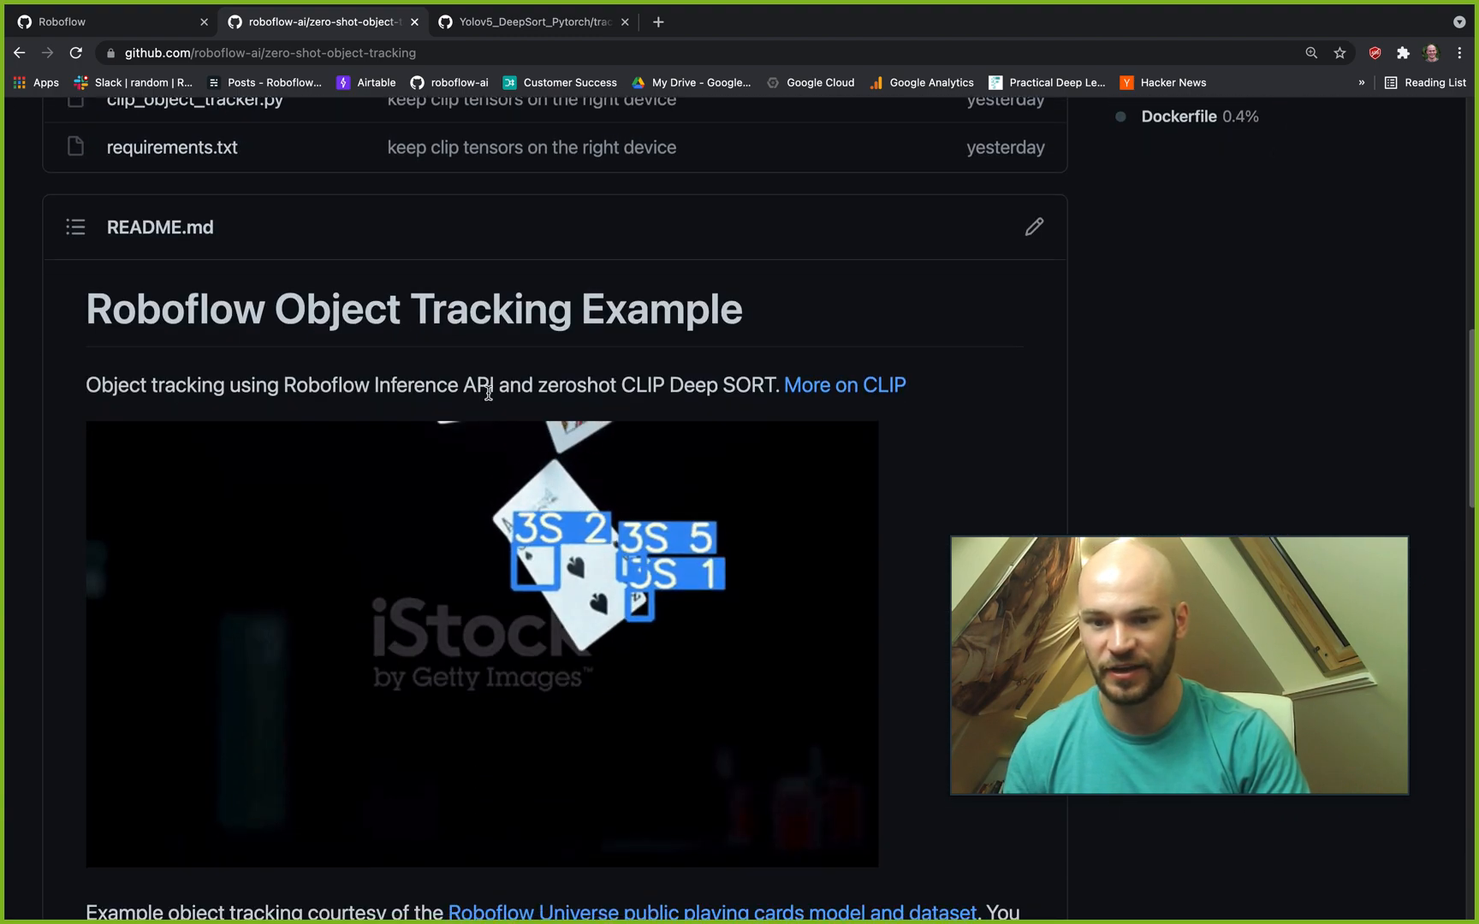
{"action": "scroll", "scroll_direction": "down", "scroll_amount": 3}
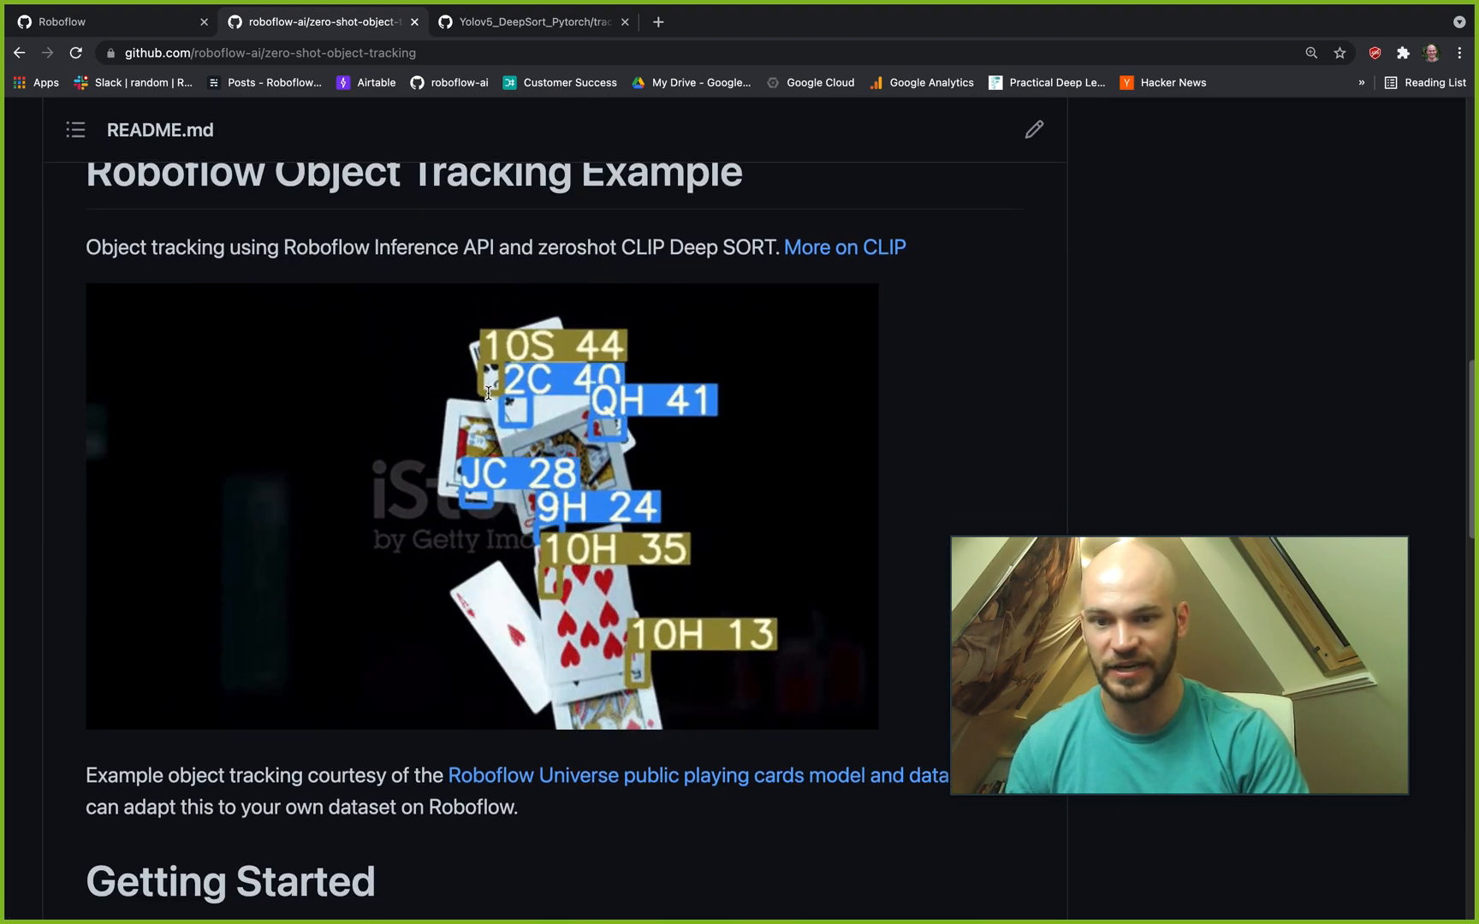
{"action": "scroll", "scroll_direction": "down", "scroll_amount": 3}
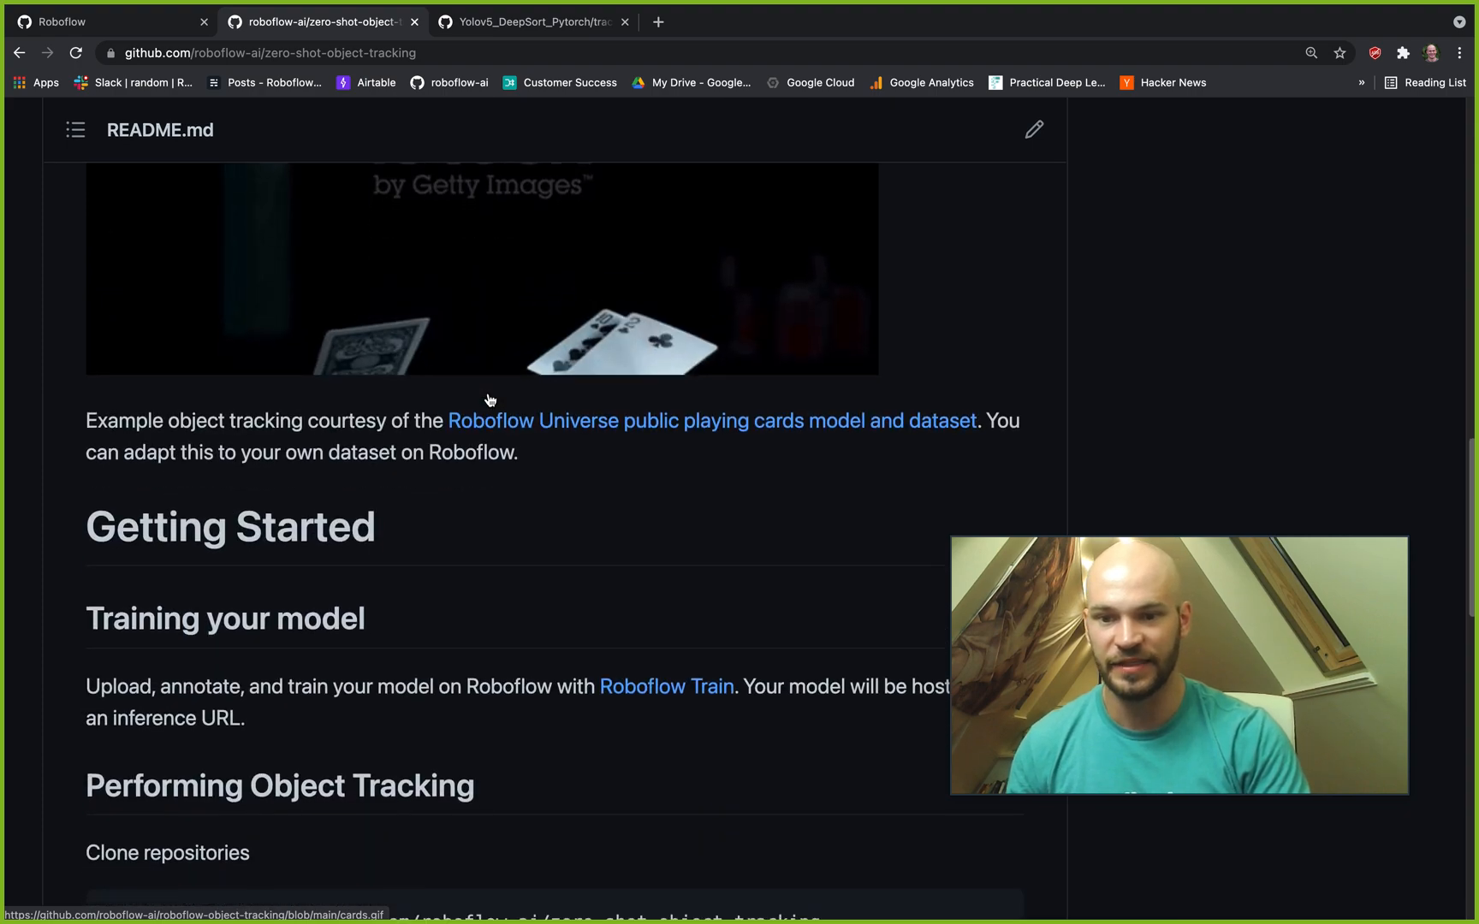
{"action": "scroll", "scroll_direction": "down", "scroll_amount": 3}
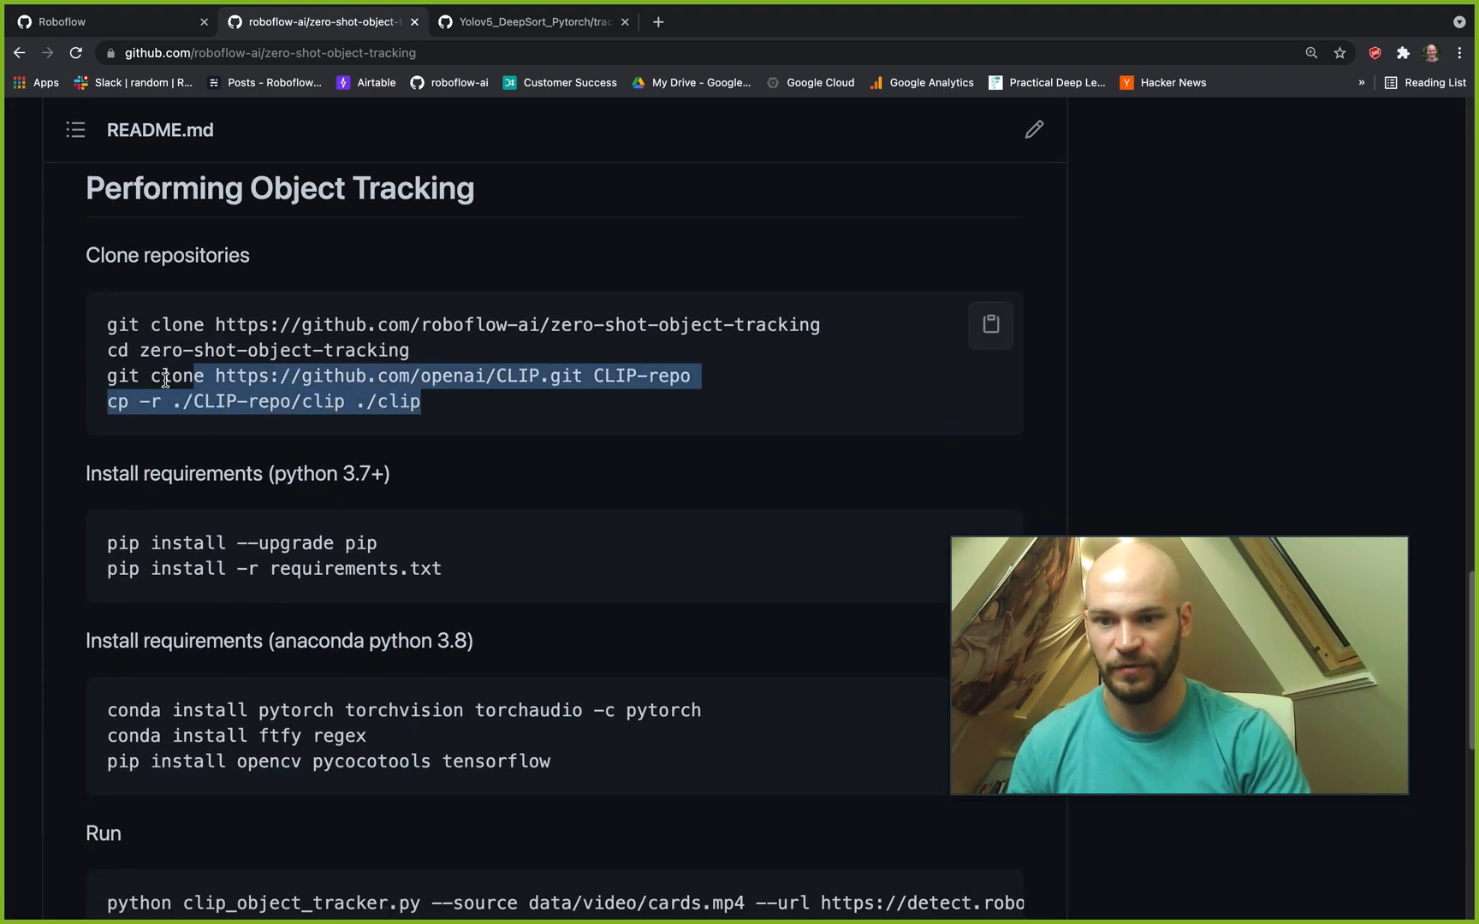
Scroll through the Install requirements, Run command, output location and Help code blocks.
{"action": "scroll", "scroll_direction": "down", "scroll_amount": 3}
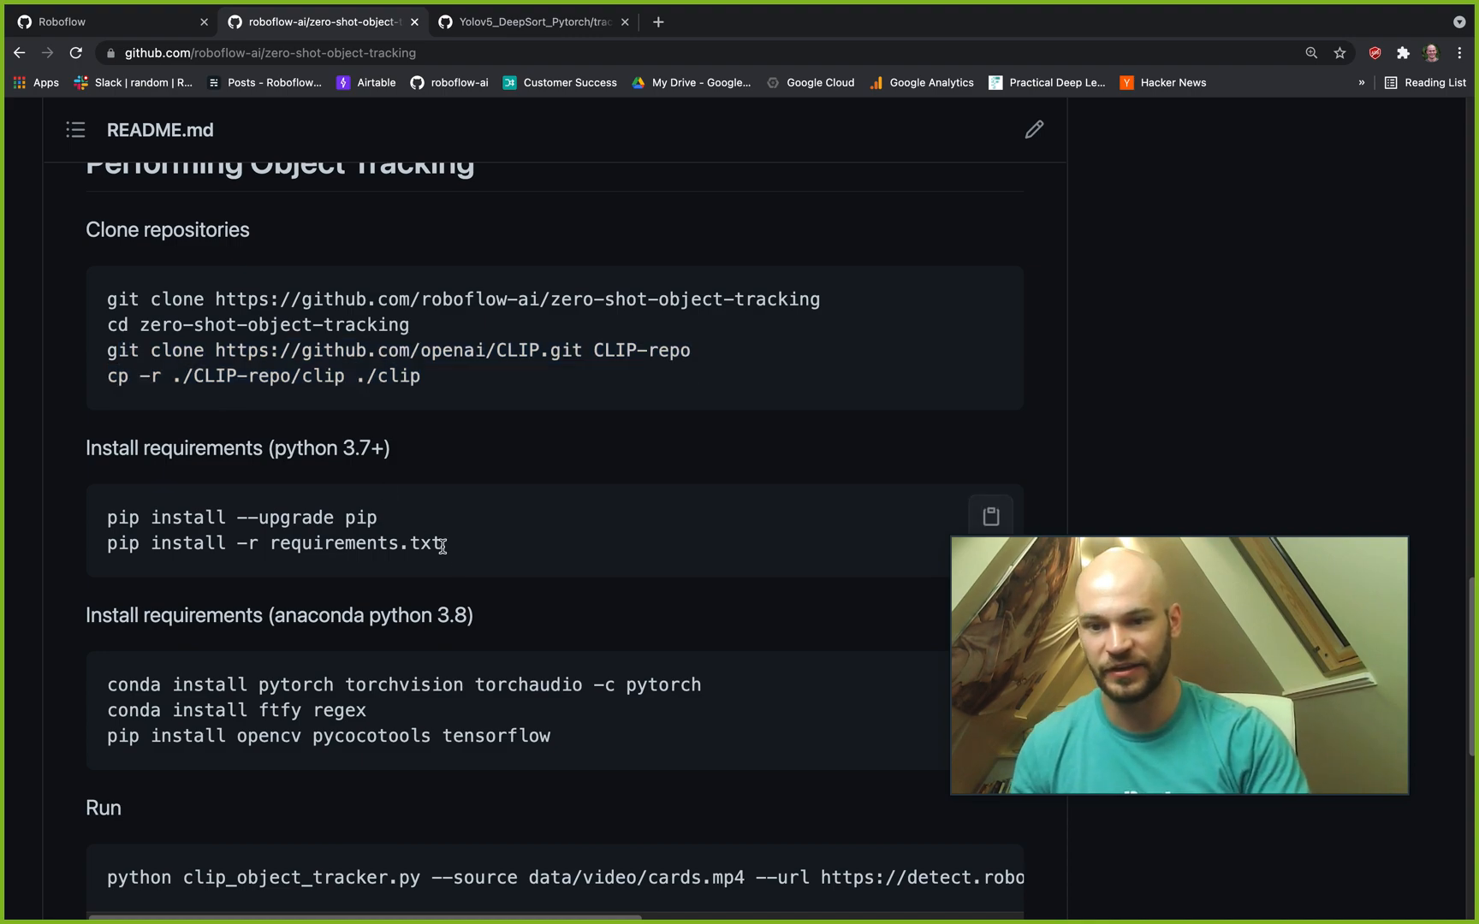
{"action": "scroll", "scroll_direction": "down", "scroll_amount": 3}
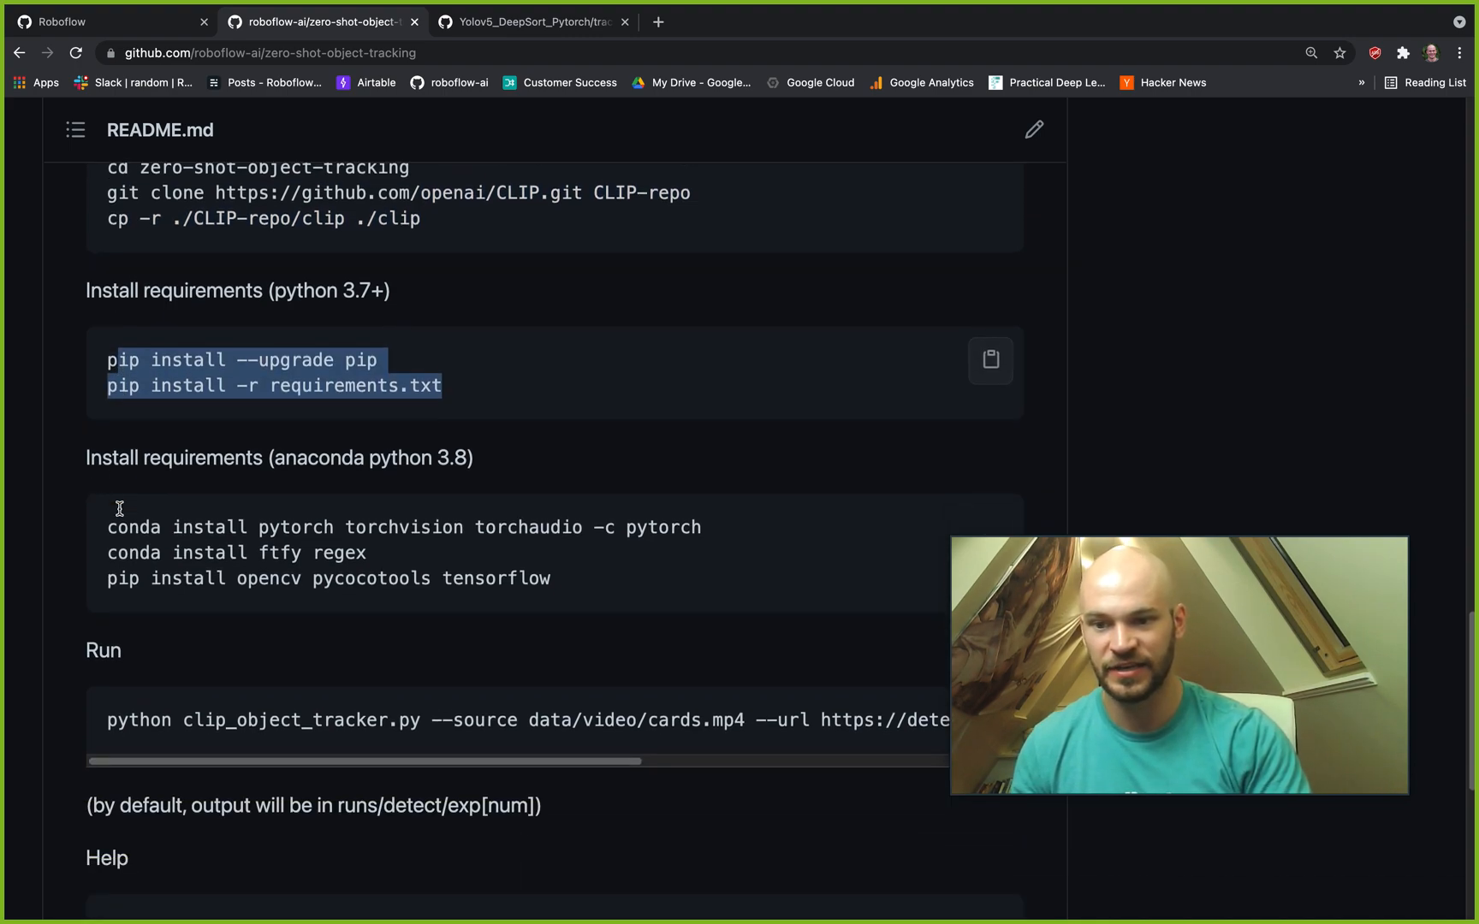
{"action": "scroll", "scroll_direction": "down", "scroll_amount": 3}
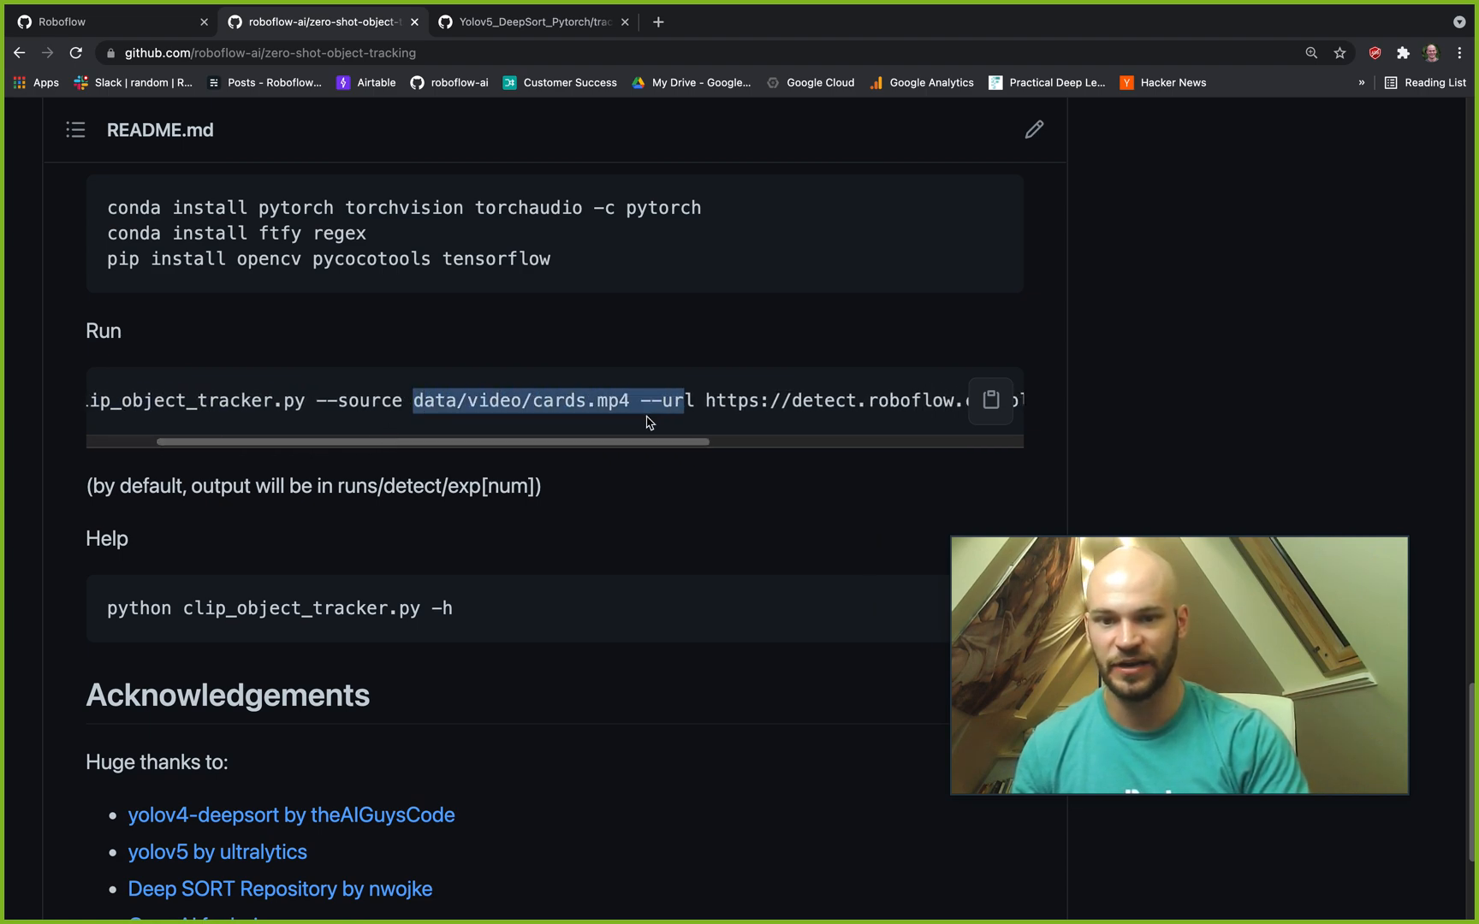
{"action": "scroll", "scroll_direction": "right", "scroll_amount": 3}
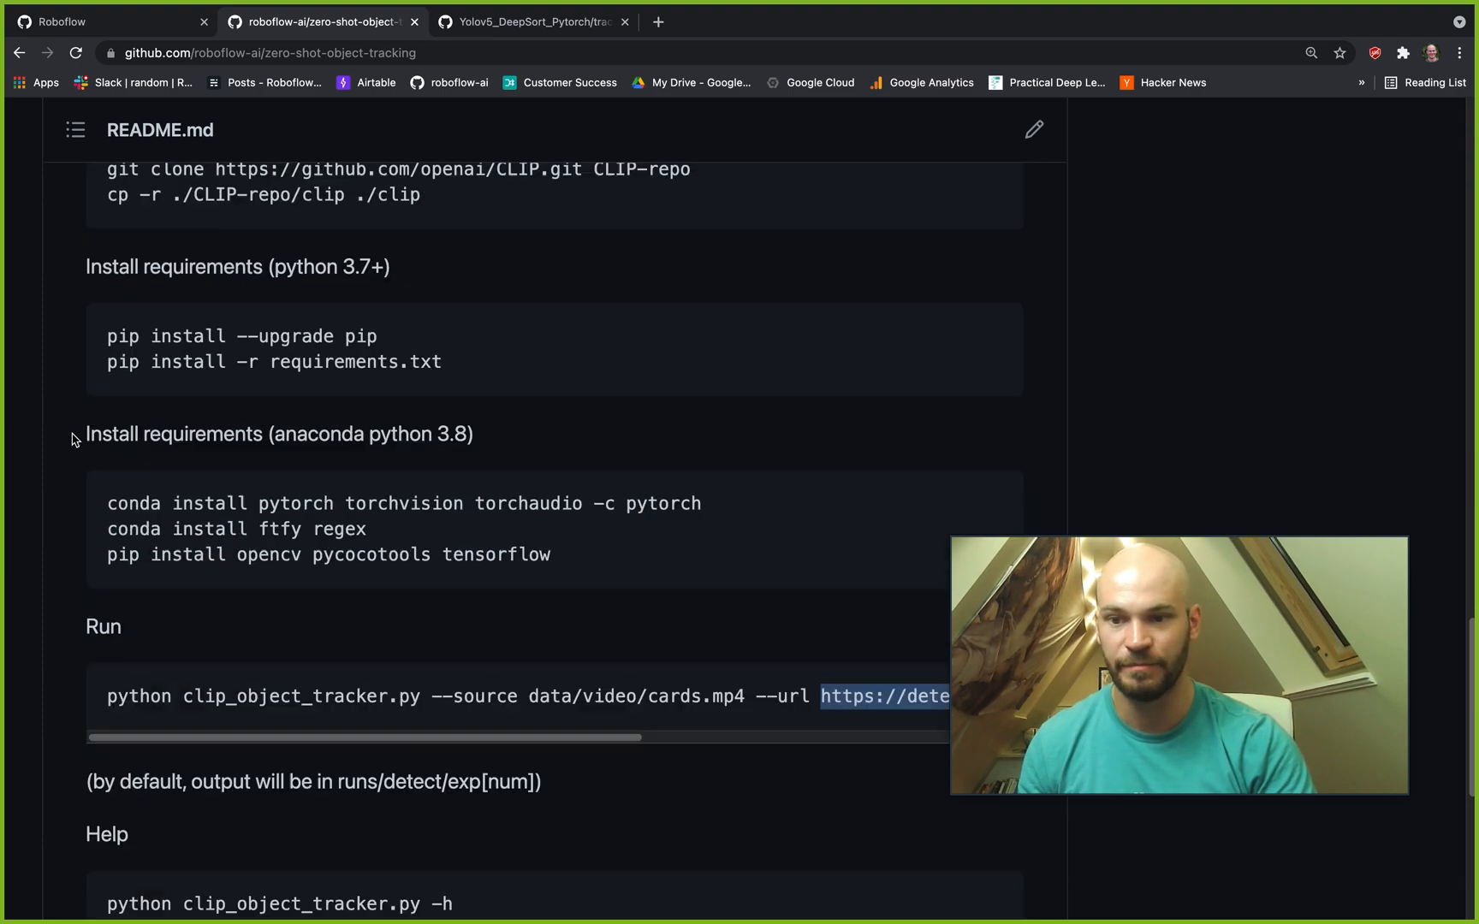
{"action": "scroll", "scroll_direction": "down", "scroll_amount": 3}
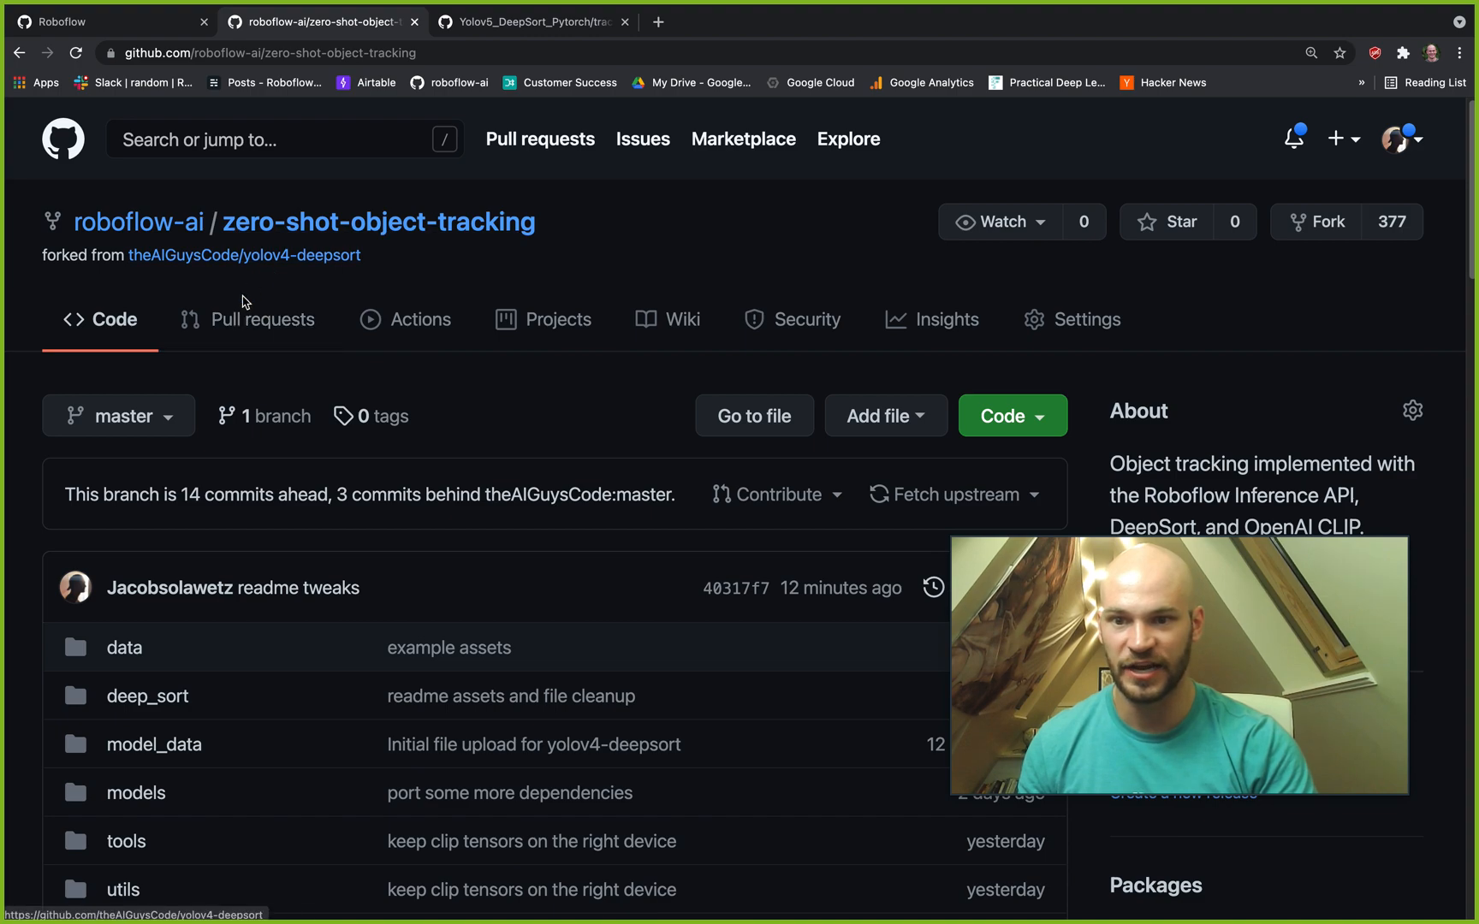
Scroll past the file listing to the README's cards.gif tracking demo and start of Getting Started.
{"action": "scroll", "scroll_direction": "down", "scroll_amount": 3}
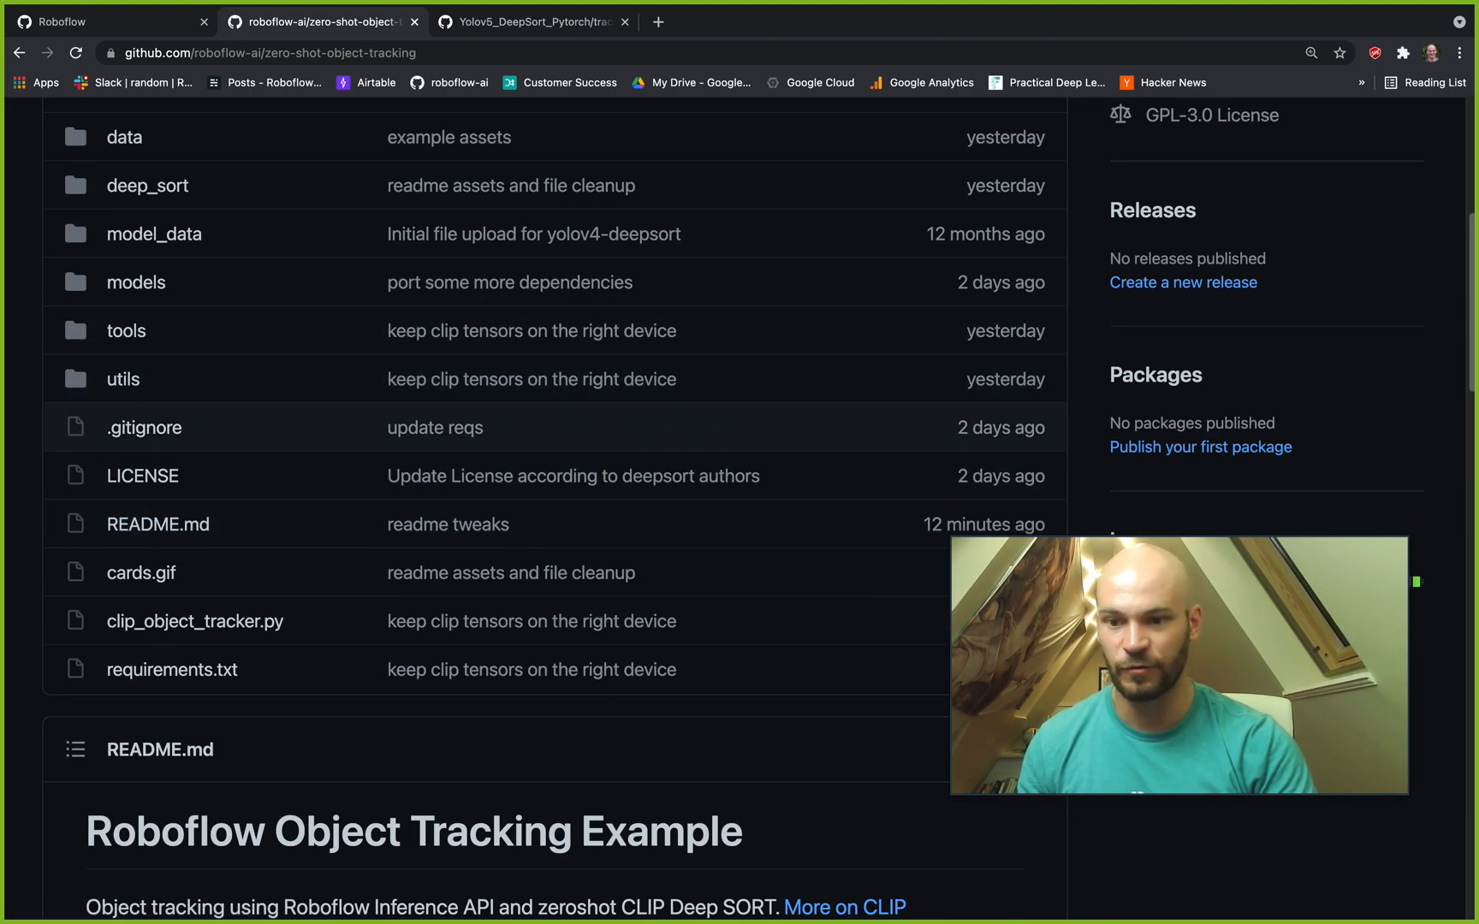
{"action": "scroll", "scroll_direction": "down", "scroll_amount": 3}
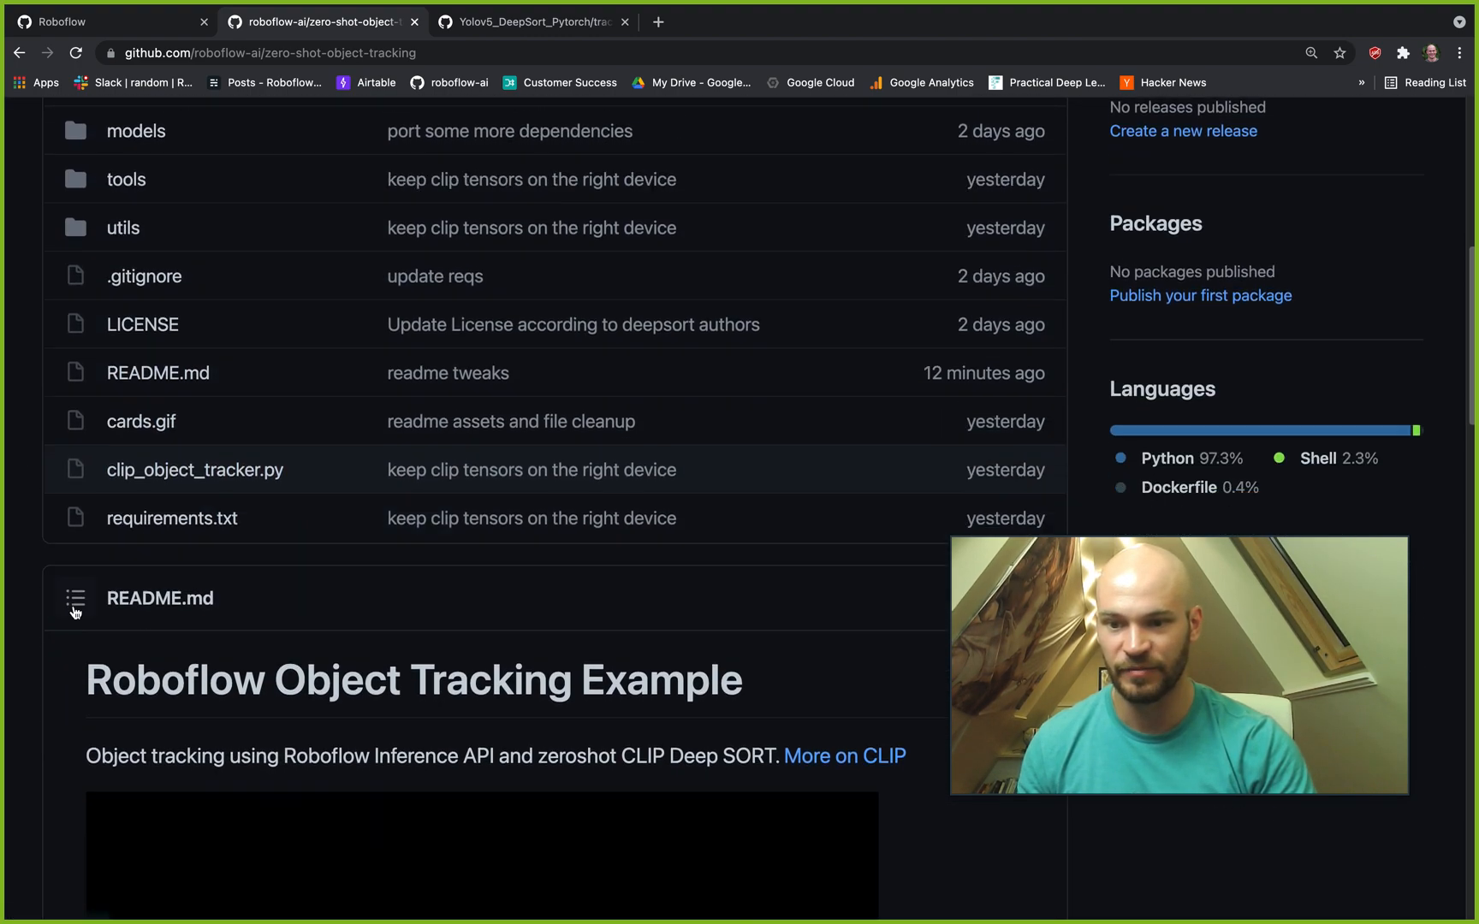
{"action": "scroll", "scroll_direction": "down", "scroll_amount": 3}
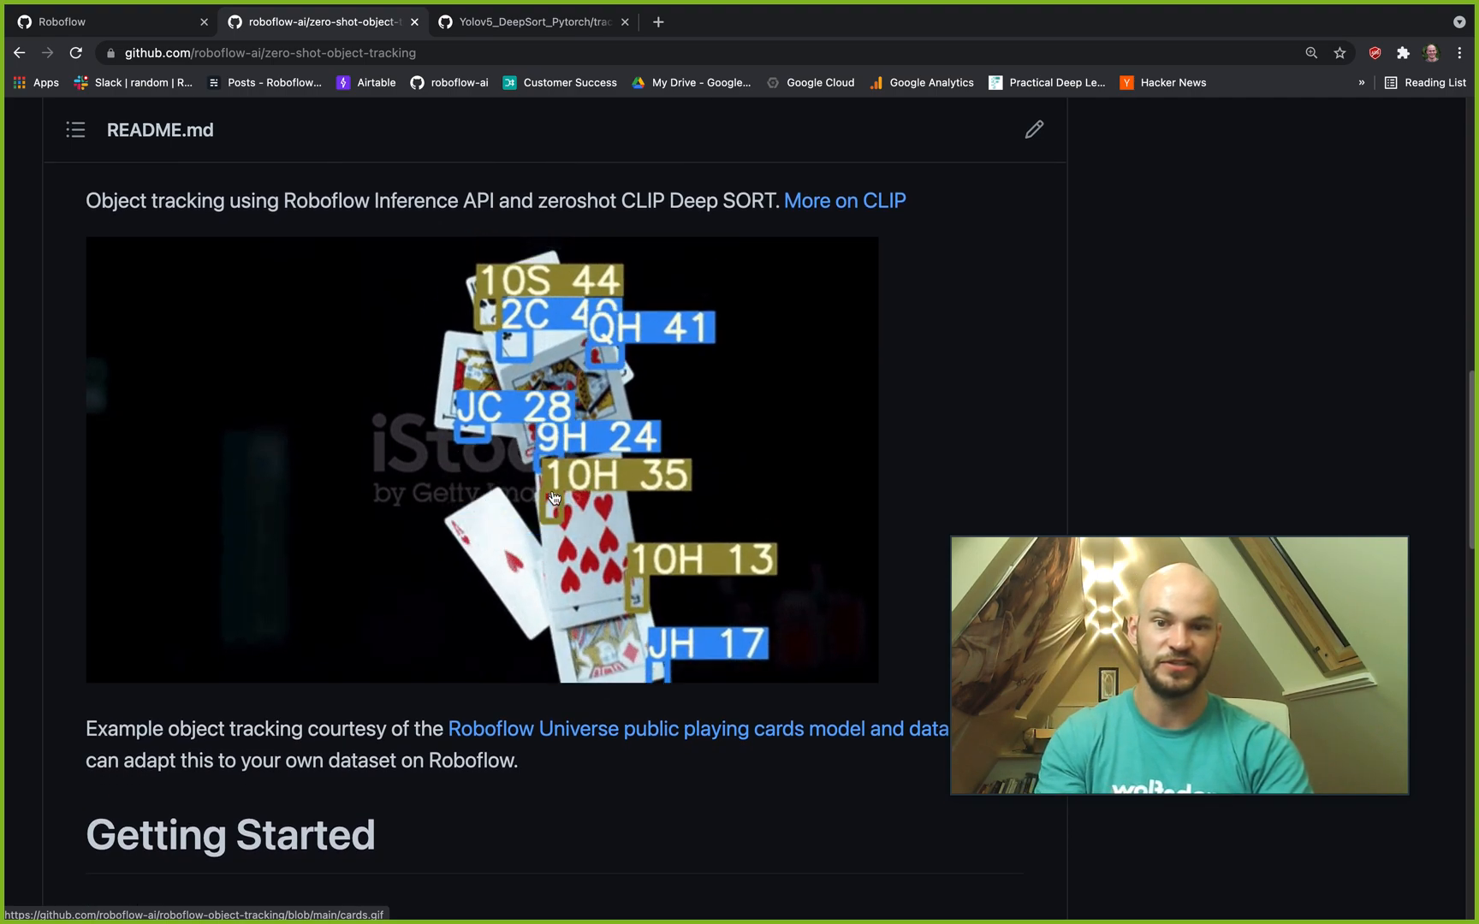
{"action": "scroll", "scroll_direction": "down", "scroll_amount": 3}
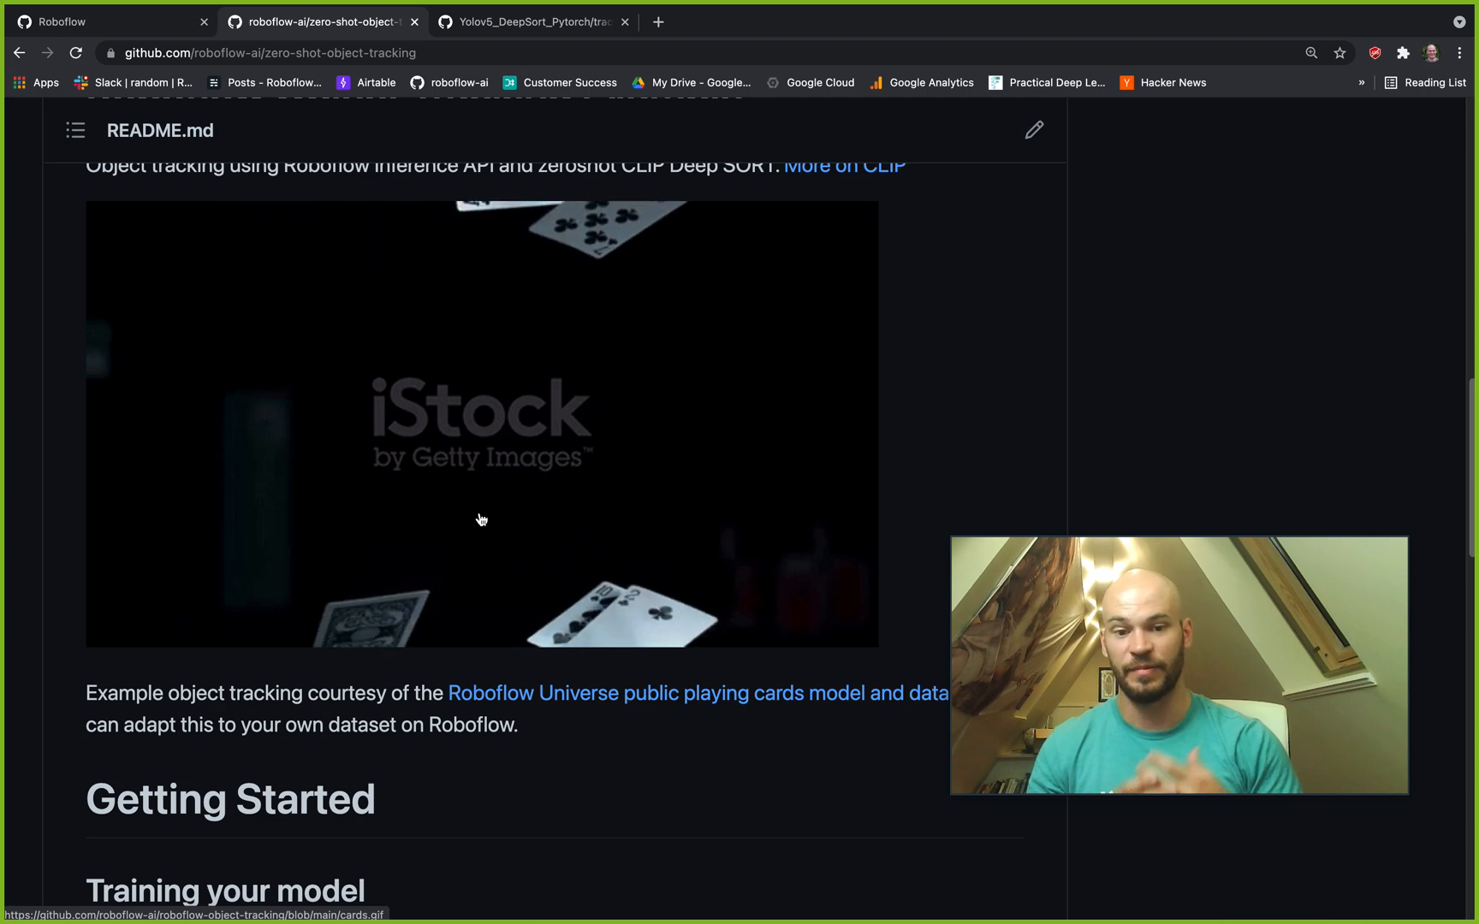